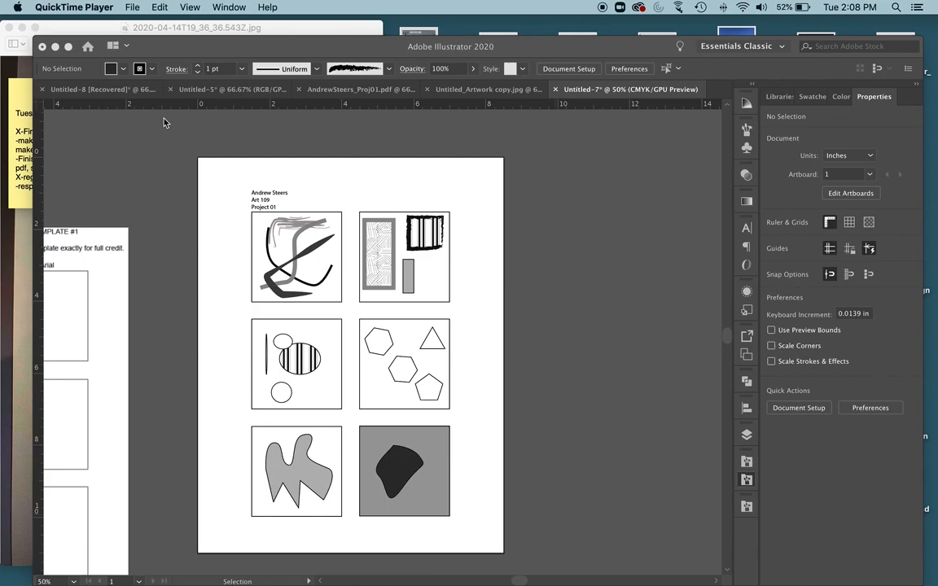
mouse_move(206, 236)
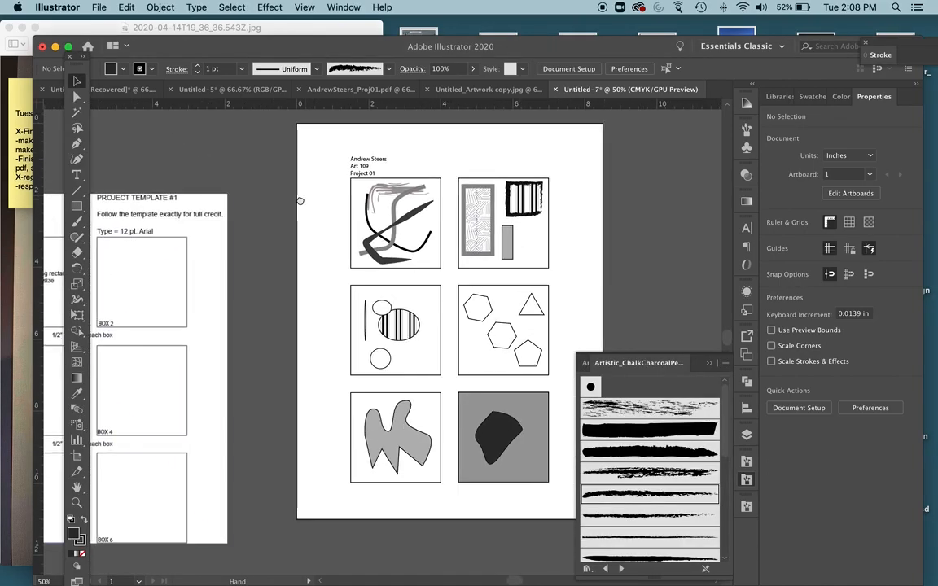
- Shrink the striped rectangle and fit it into the top-right box beside the grey bar
click(502, 338)
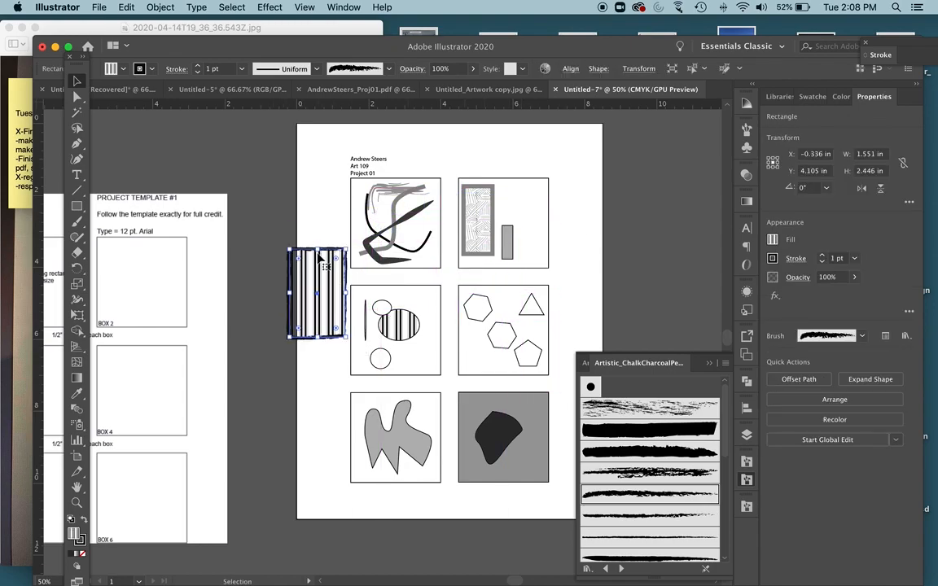
click(339, 430)
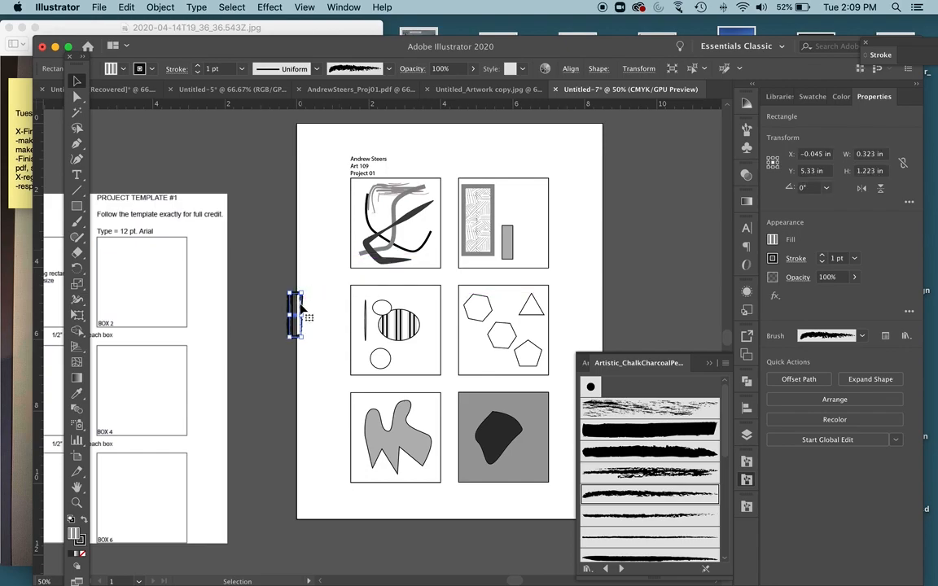
drag(297, 318, 525, 224)
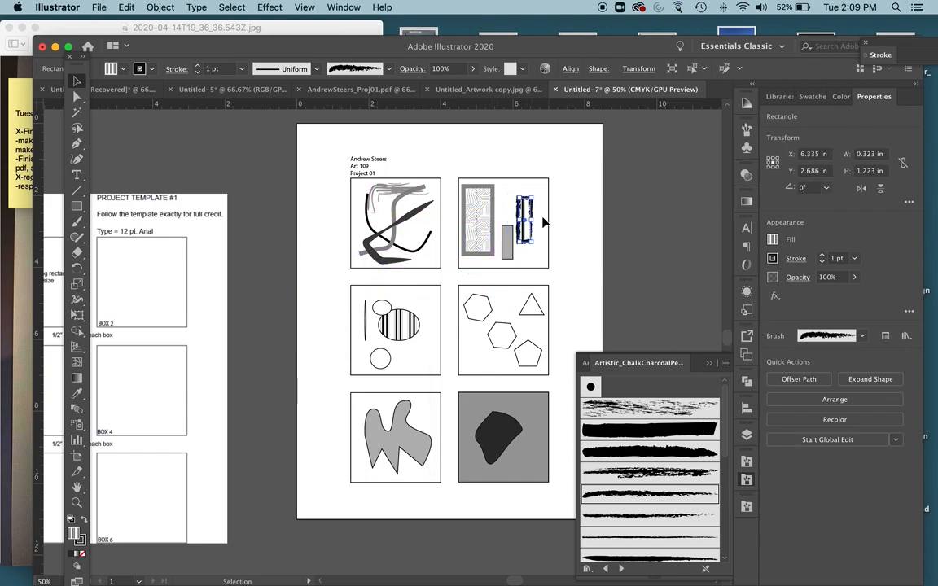
drag(523, 220, 529, 224)
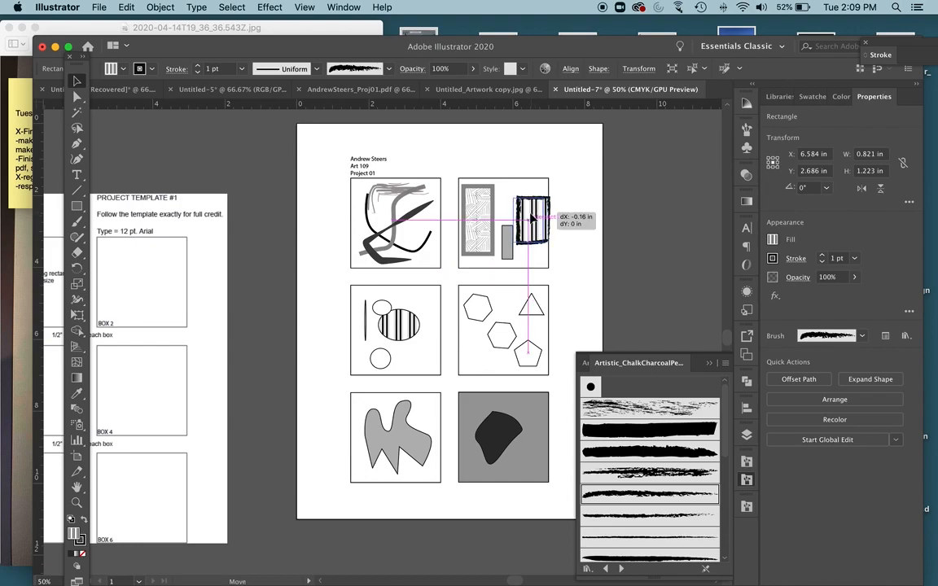
click(576, 199)
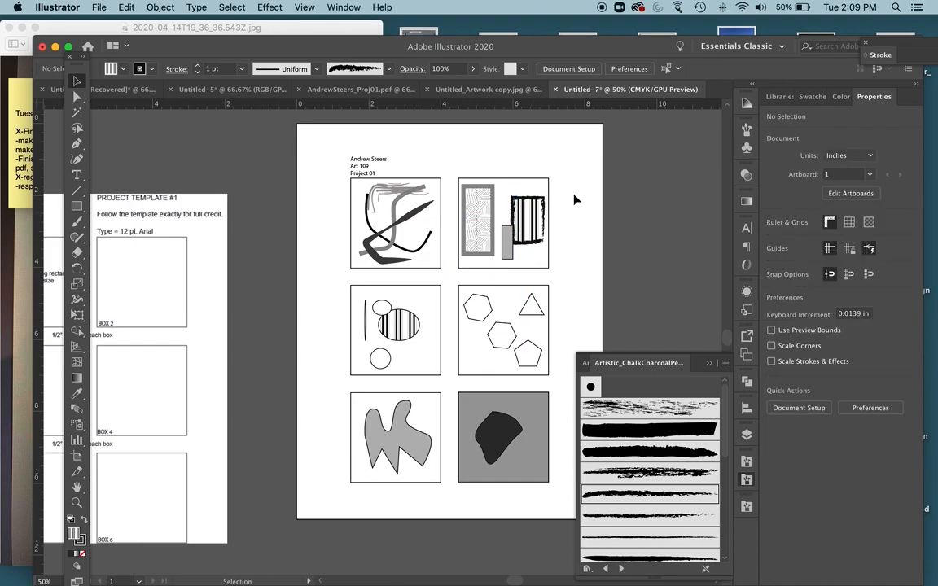
mouse_move(537, 183)
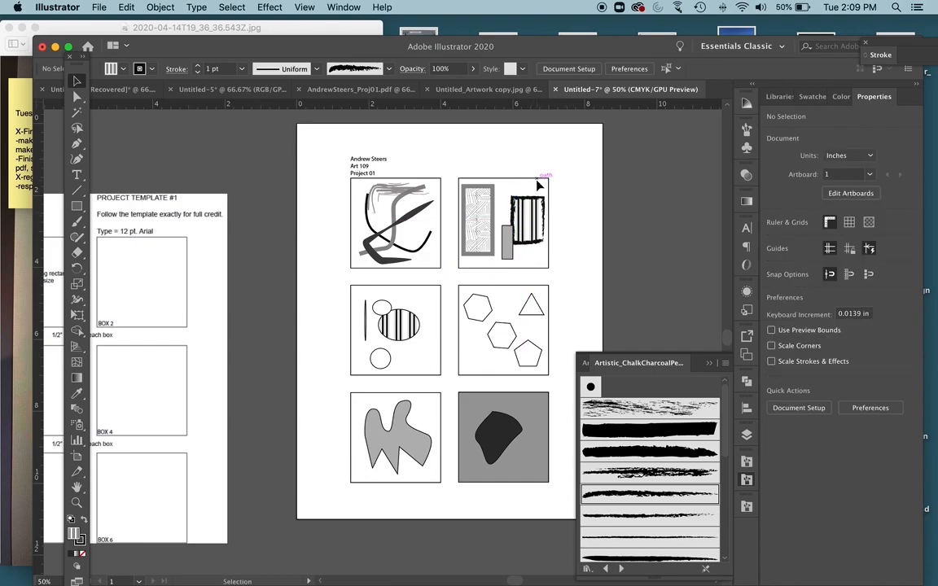
- Save the artwork to the Desktop as 'Proj 01.ai'
click(100, 6)
text(Proj 01.ai)
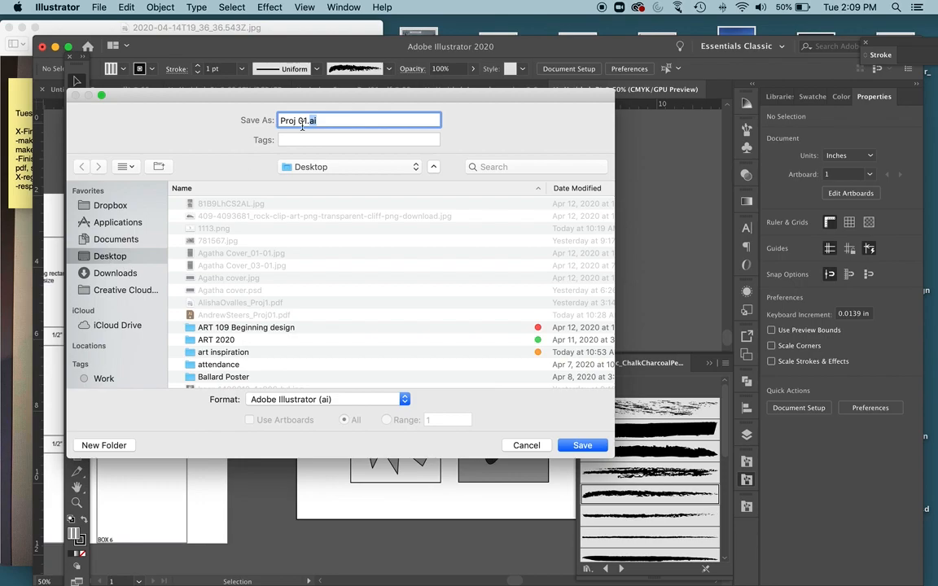
click(582, 445)
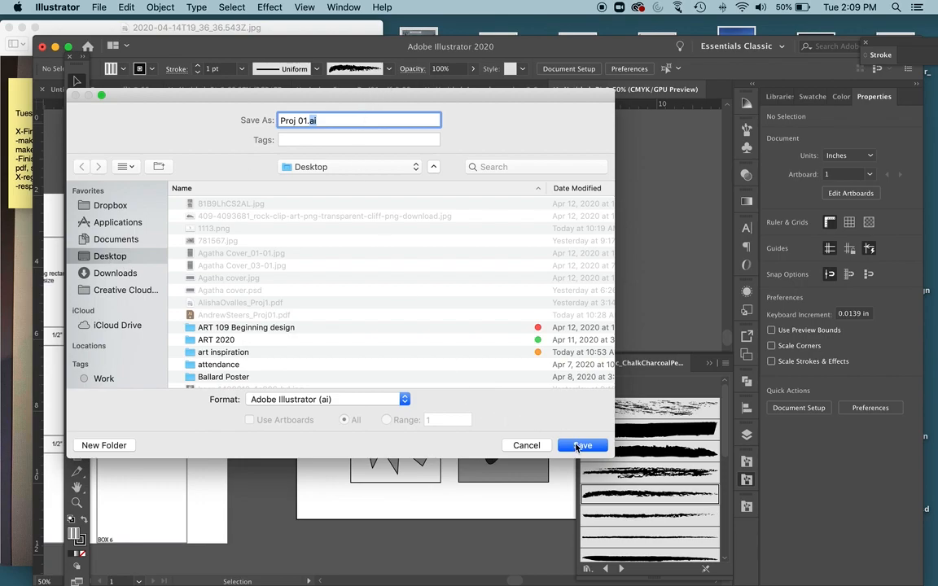
click(351, 166)
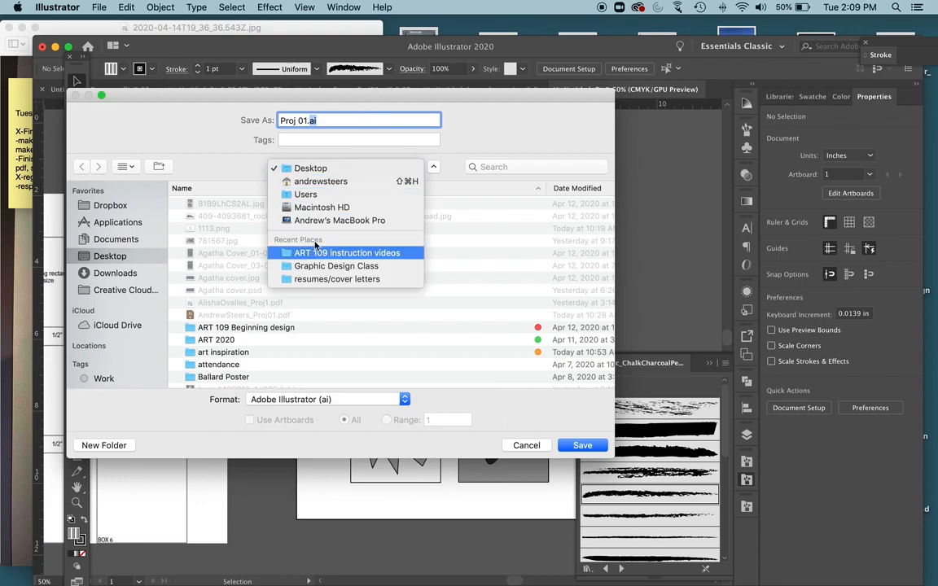
click(311, 168)
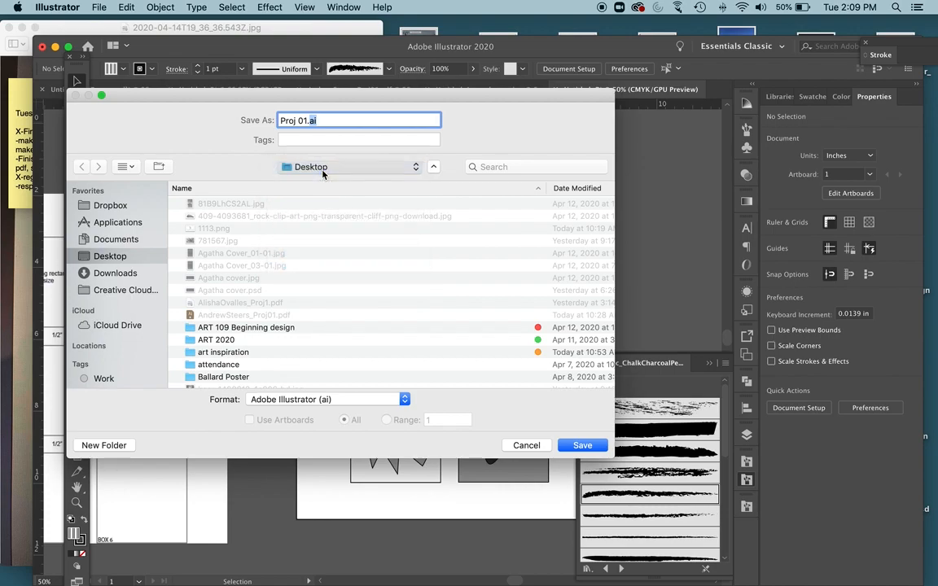
mouse_move(157, 365)
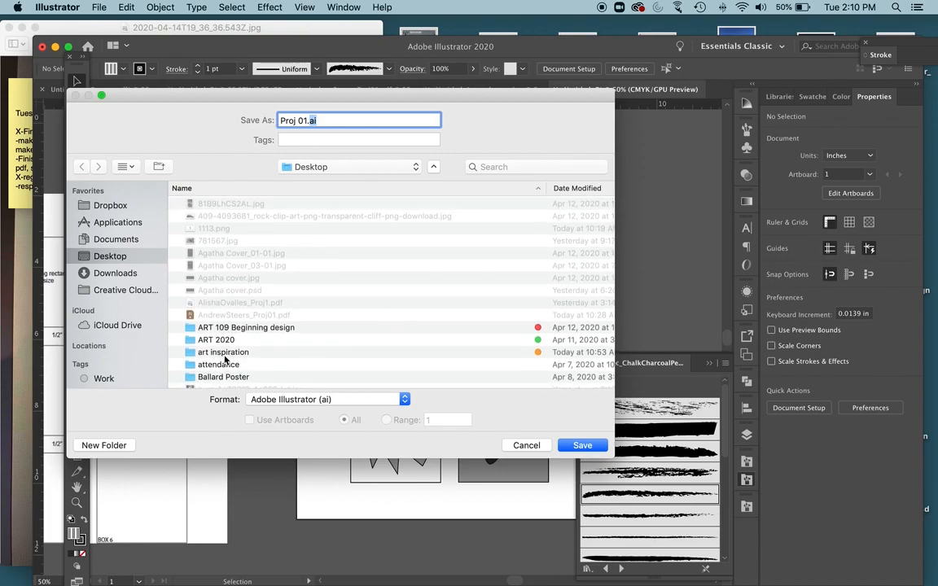
click(582, 445)
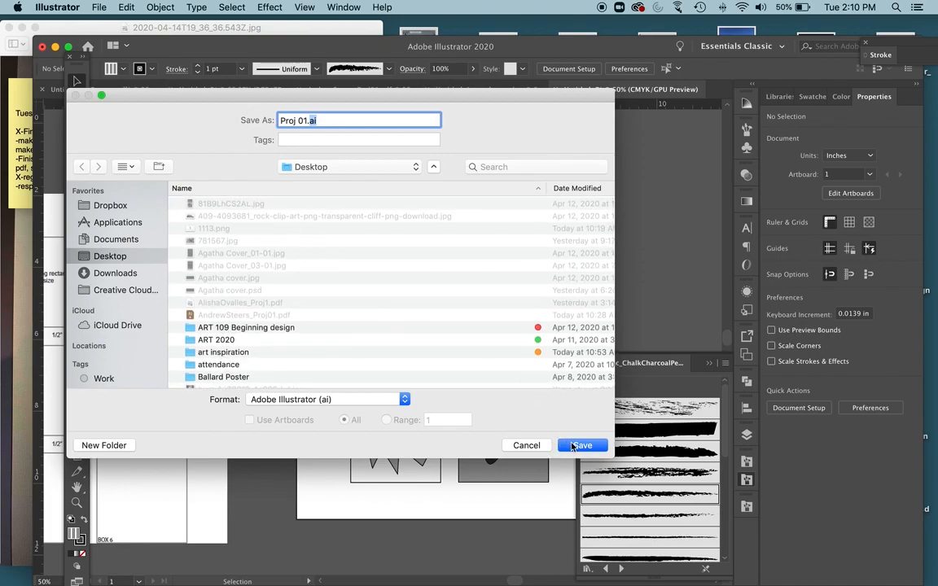
click(581, 445)
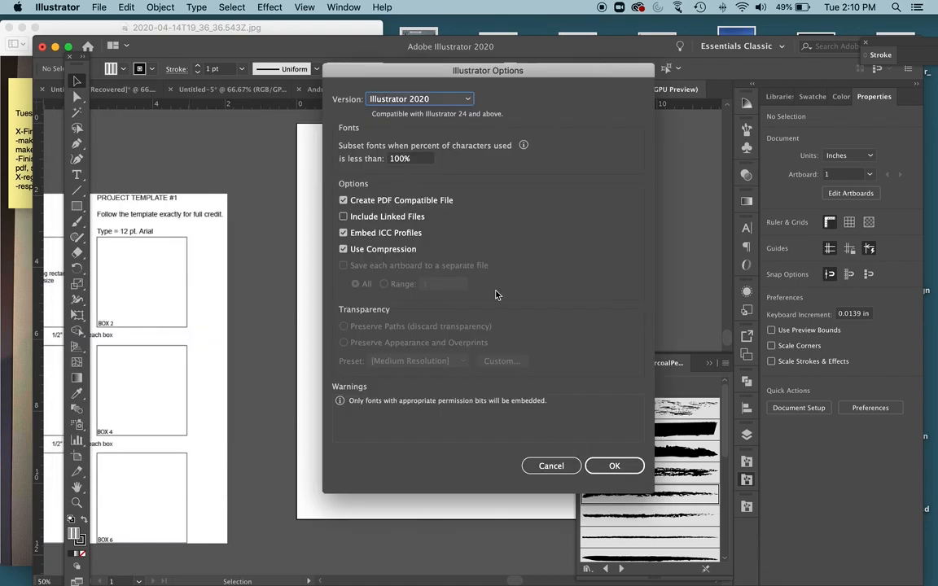
- Accept the default Illustrator Options to complete the .ai save
click(613, 465)
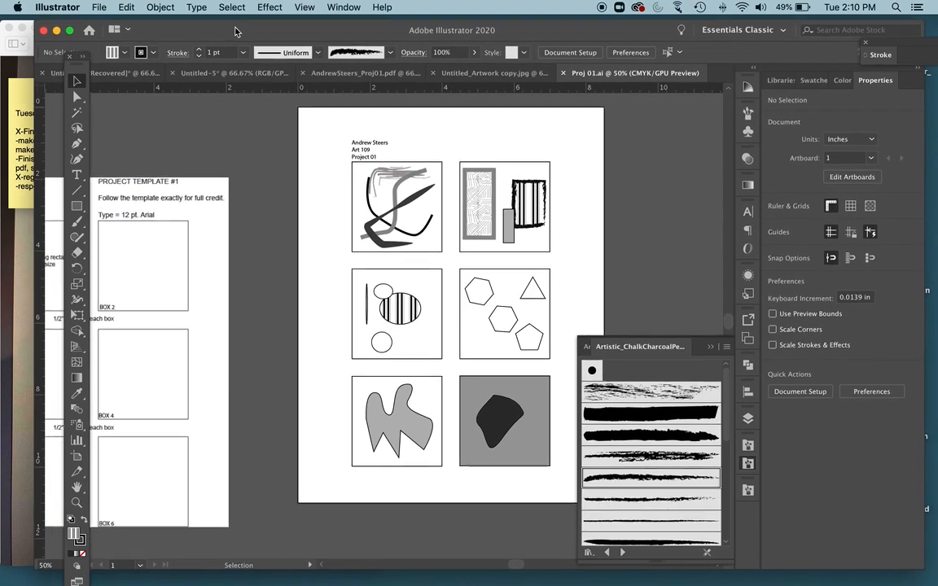
click(99, 6)
text(AndrewSteers_Proj 01.ai)
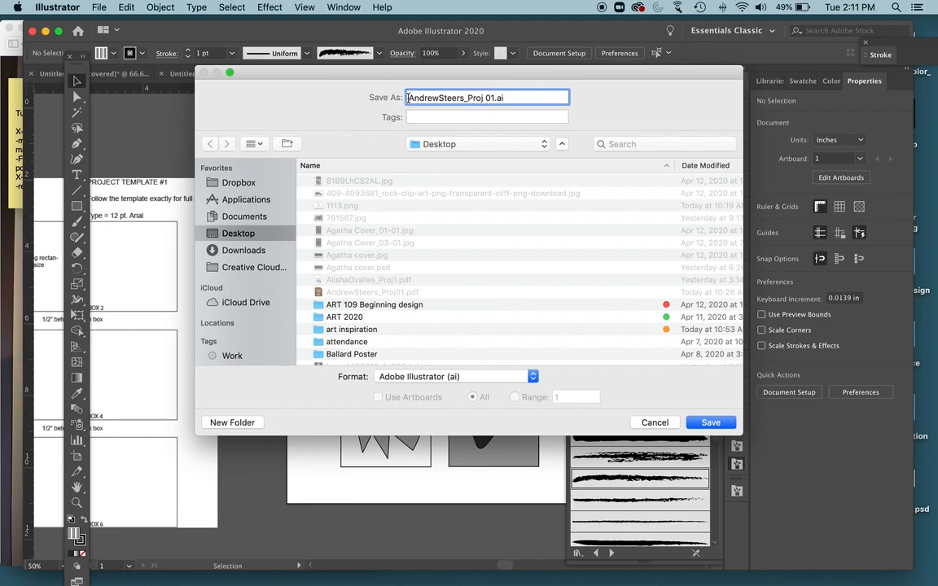
double_click(436, 97)
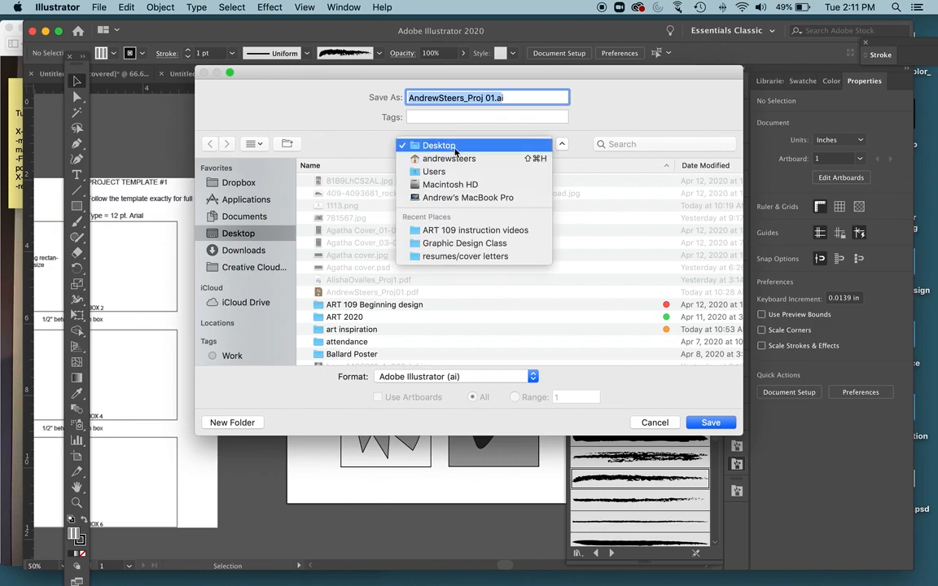
click(438, 145)
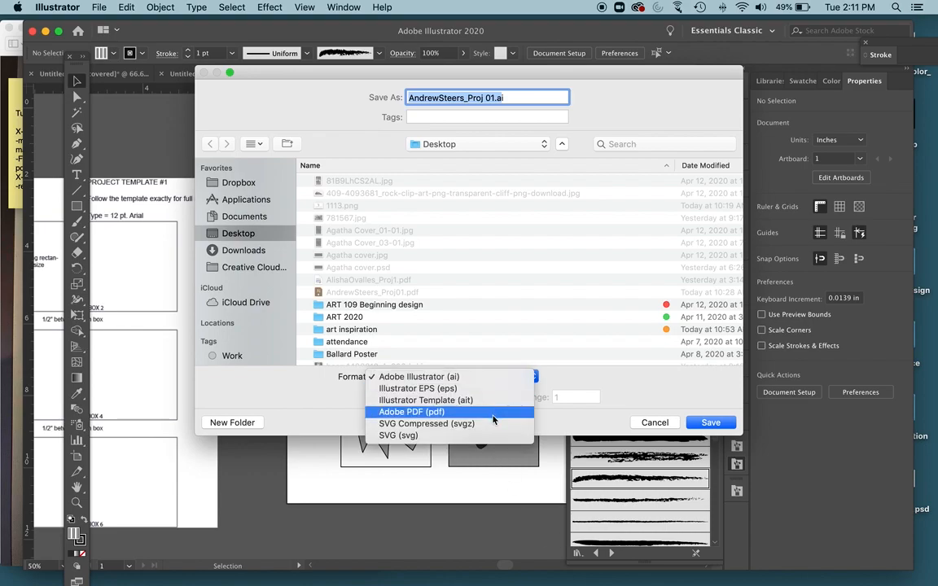
mouse_move(404, 416)
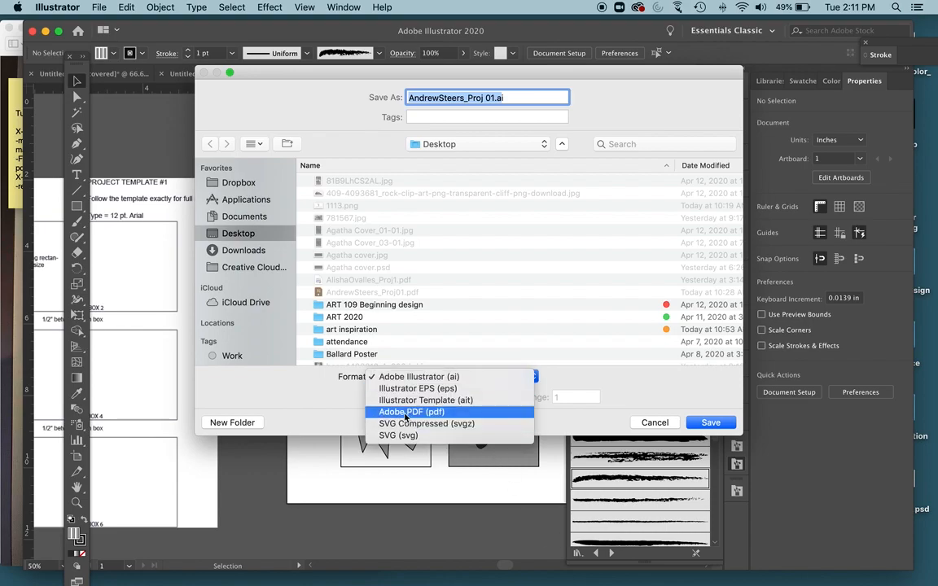
click(411, 411)
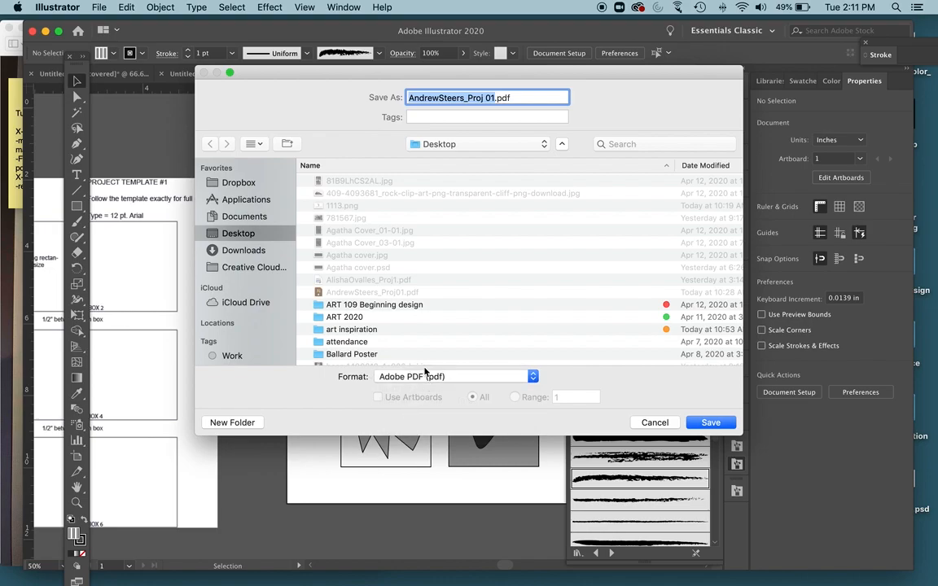
click(710, 421)
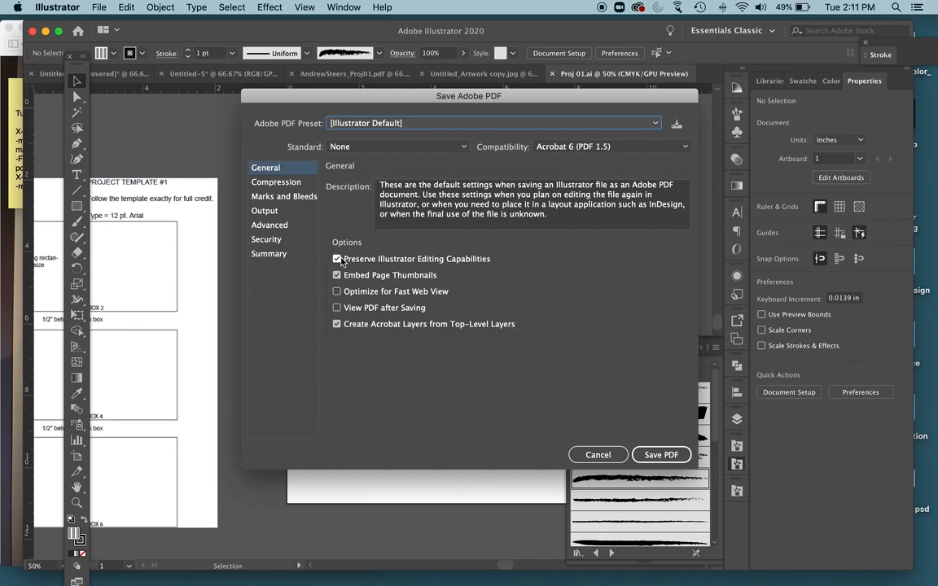
- Turn off Preserve Illustrator Editing Capabilities and view the Compression settings
click(337, 258)
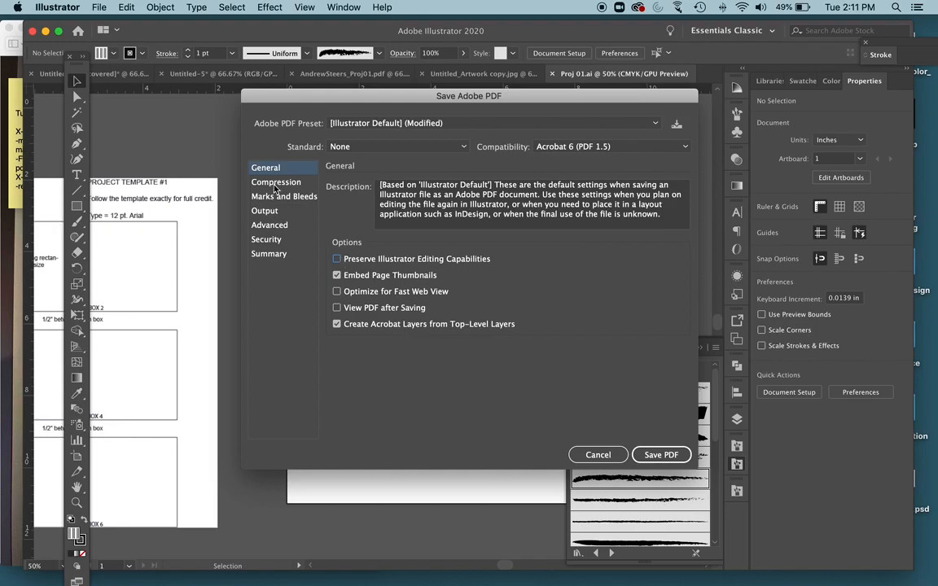
click(275, 182)
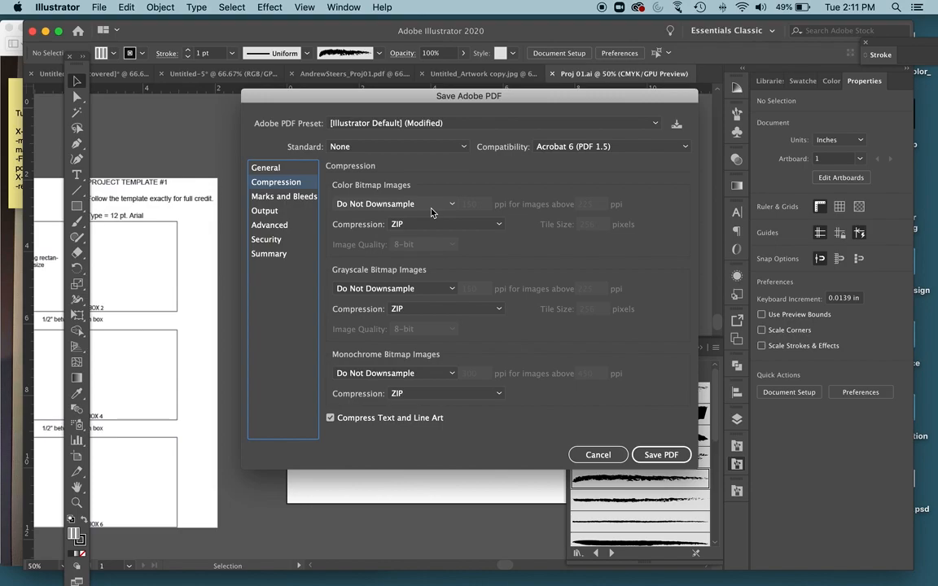
- Set color, grayscale and monochrome image compression to Average Downsampling
click(395, 203)
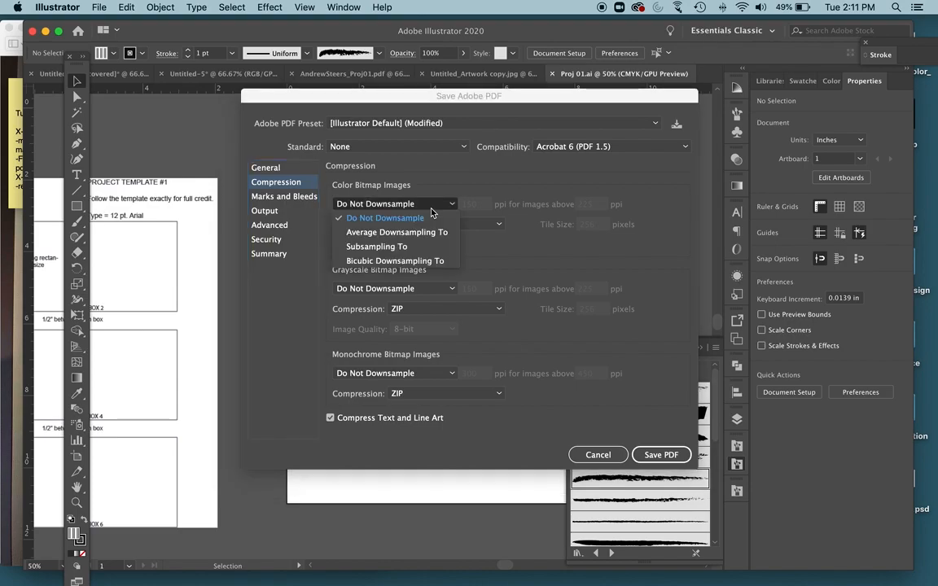
click(376, 217)
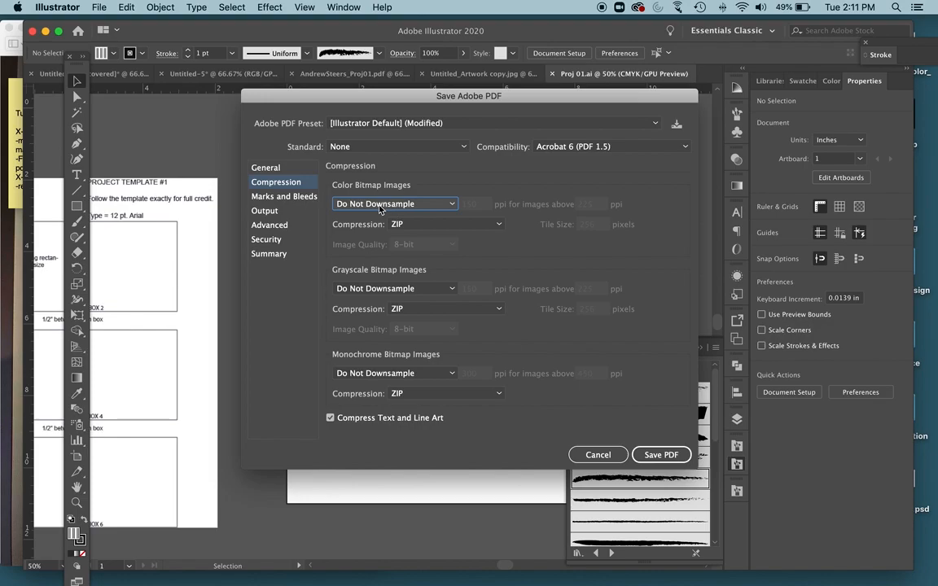
click(394, 203)
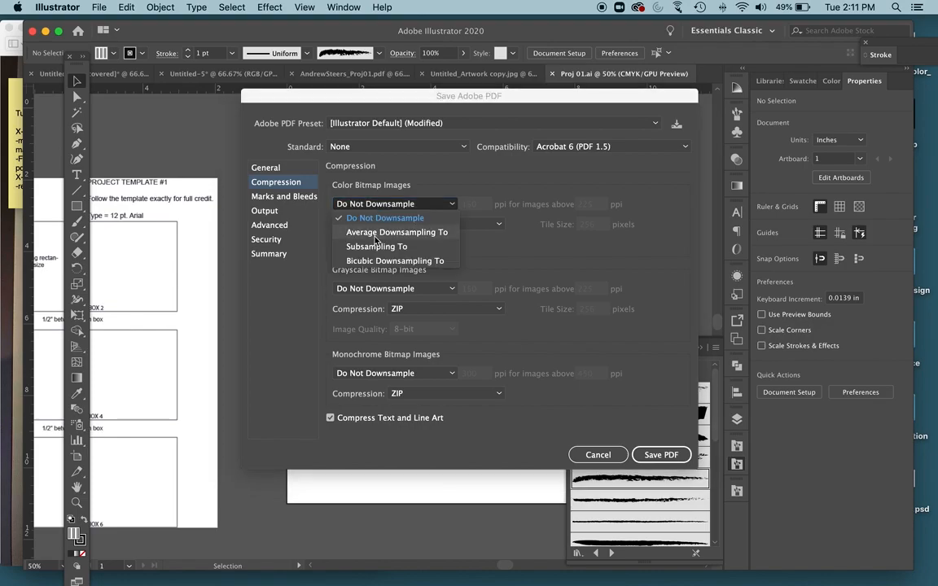
click(396, 232)
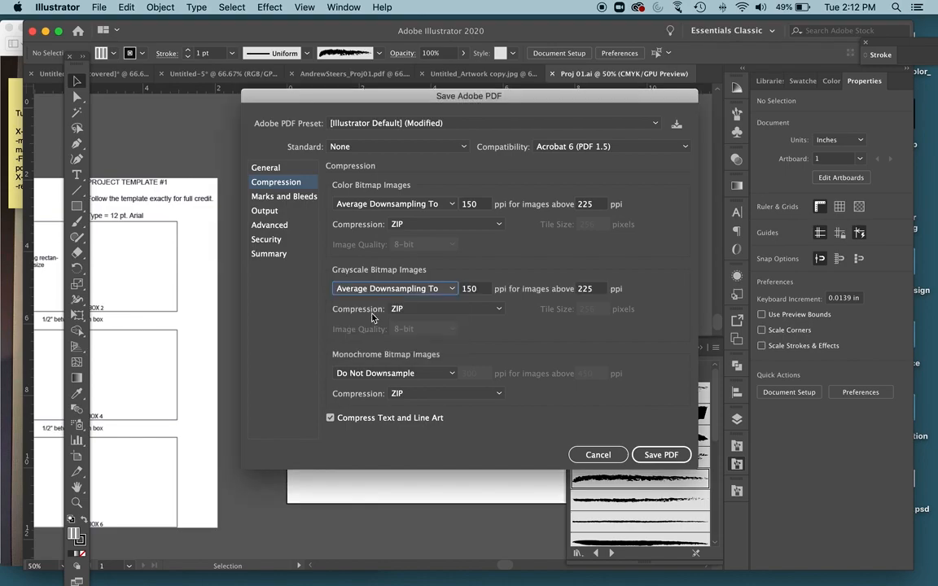
click(395, 373)
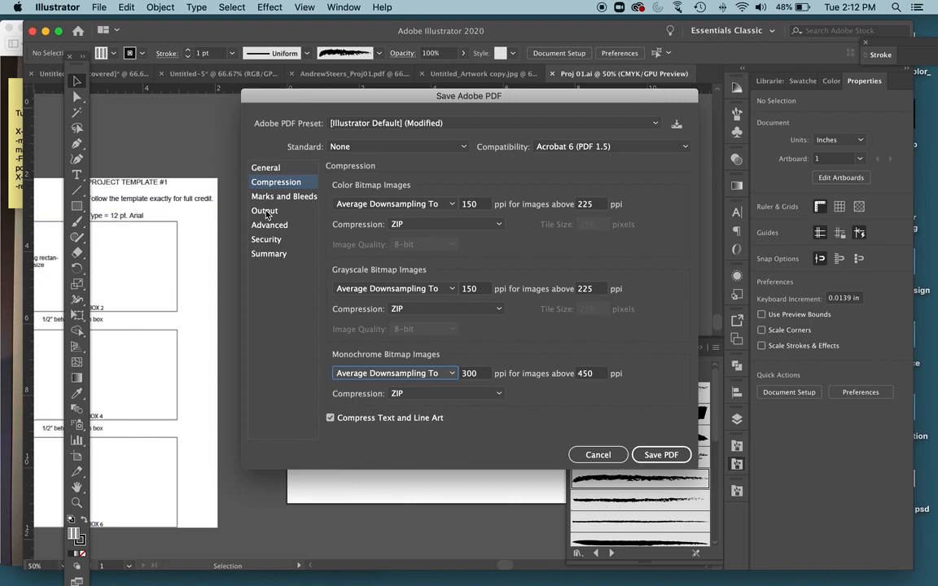
click(263, 210)
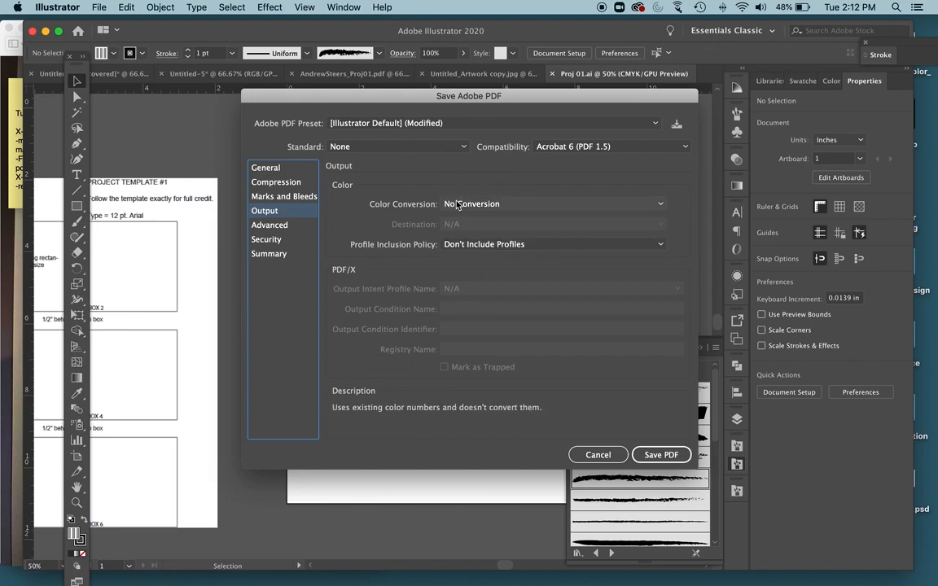
mouse_move(533, 213)
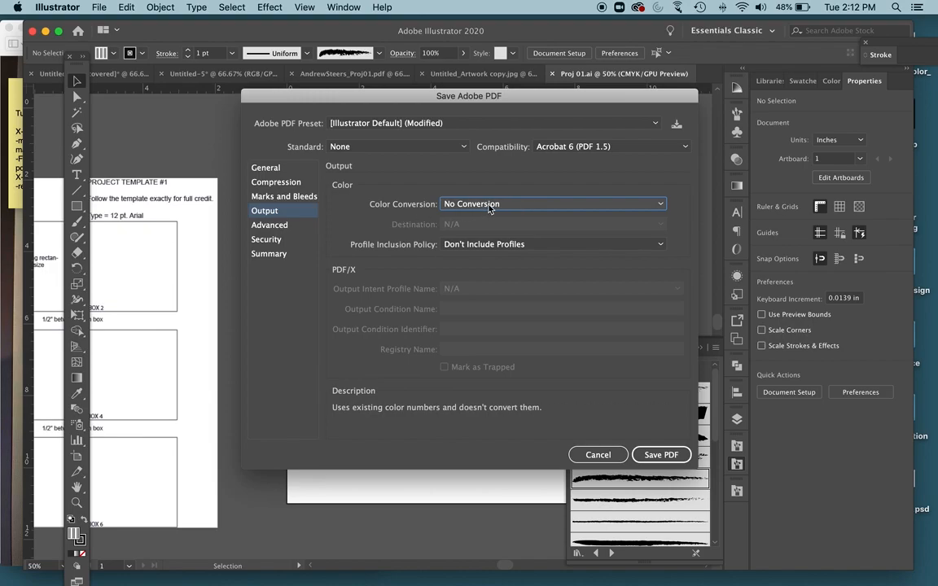
- Set Color Conversion to Convert to Destination (Preserve Numbers) and Include Destination Profiles
click(553, 204)
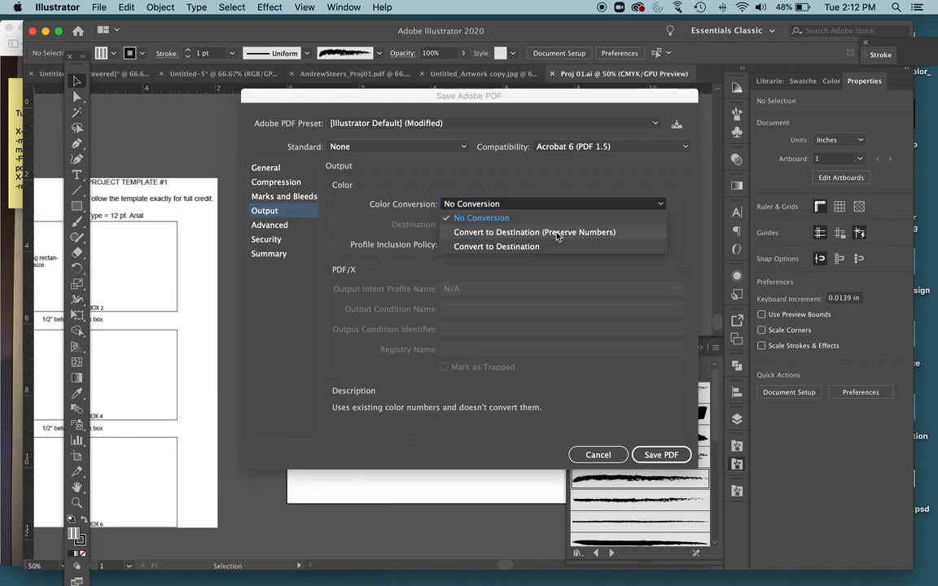
click(534, 232)
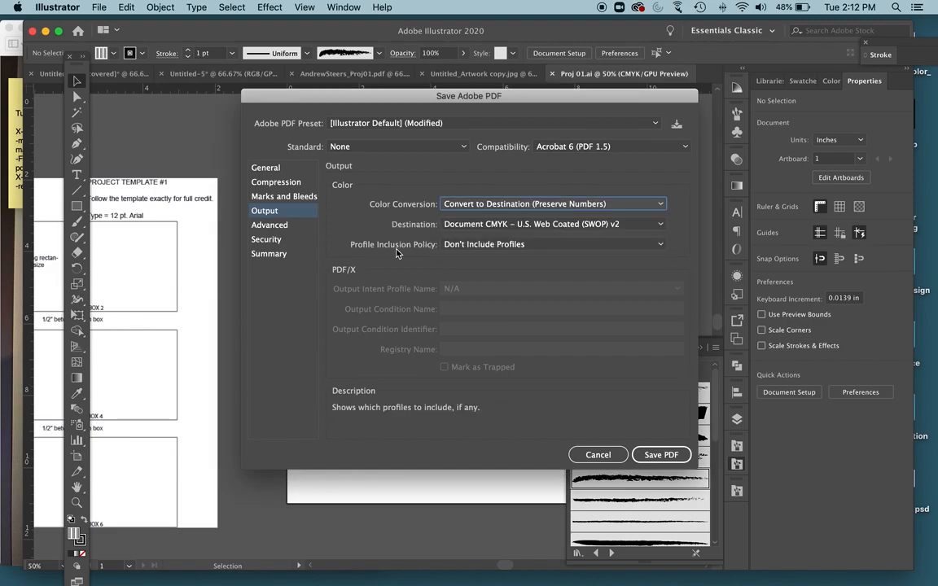
click(553, 244)
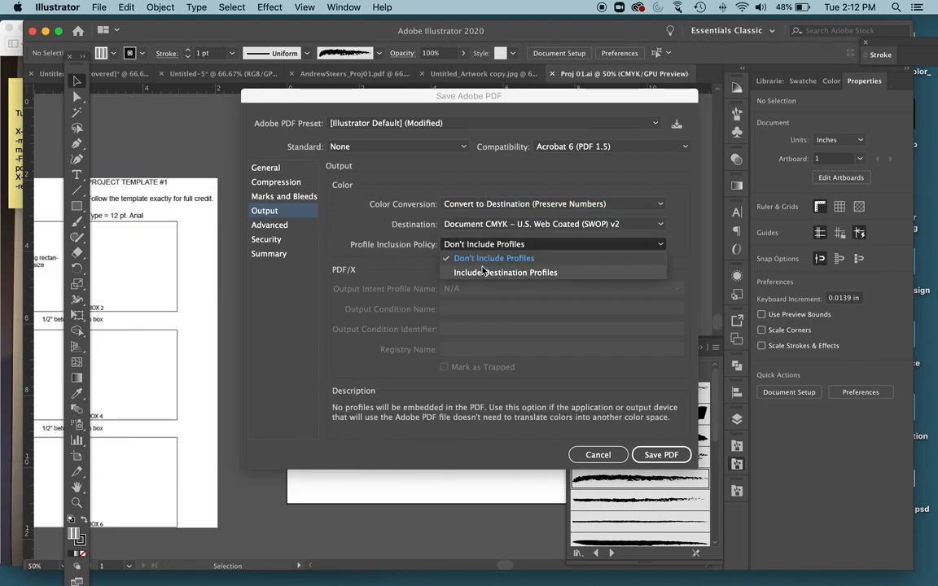
click(504, 272)
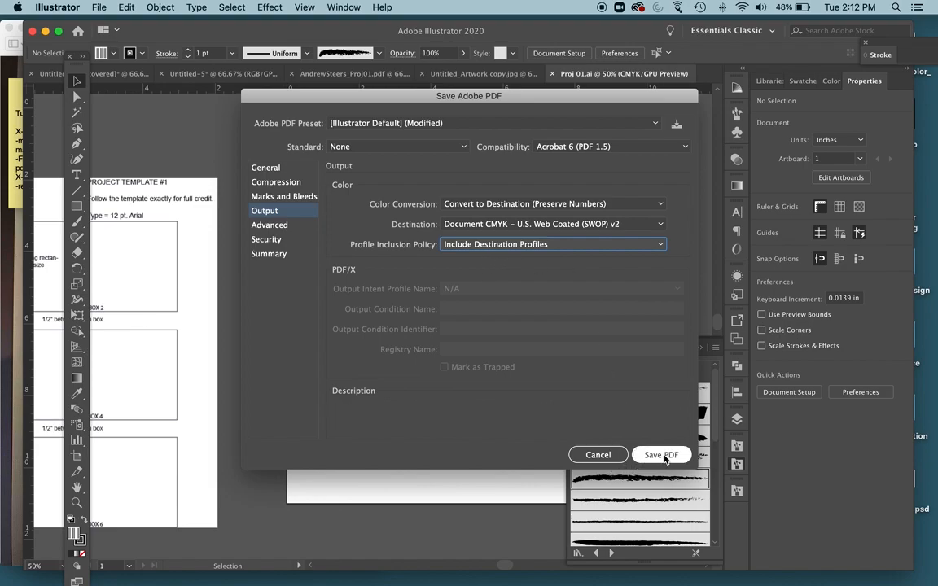
- Save the PDF and accept the Preserve Editing Capabilities warning
click(660, 454)
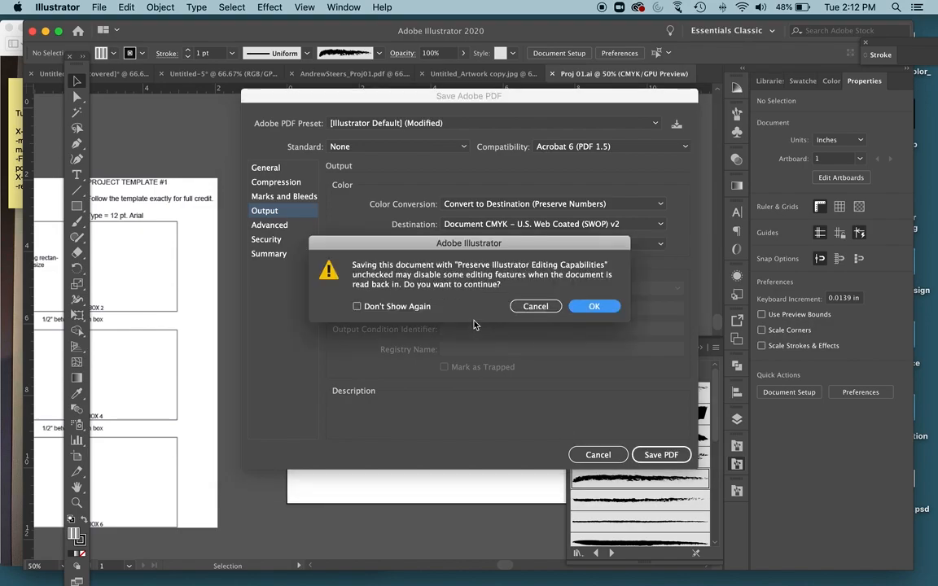
mouse_move(491, 272)
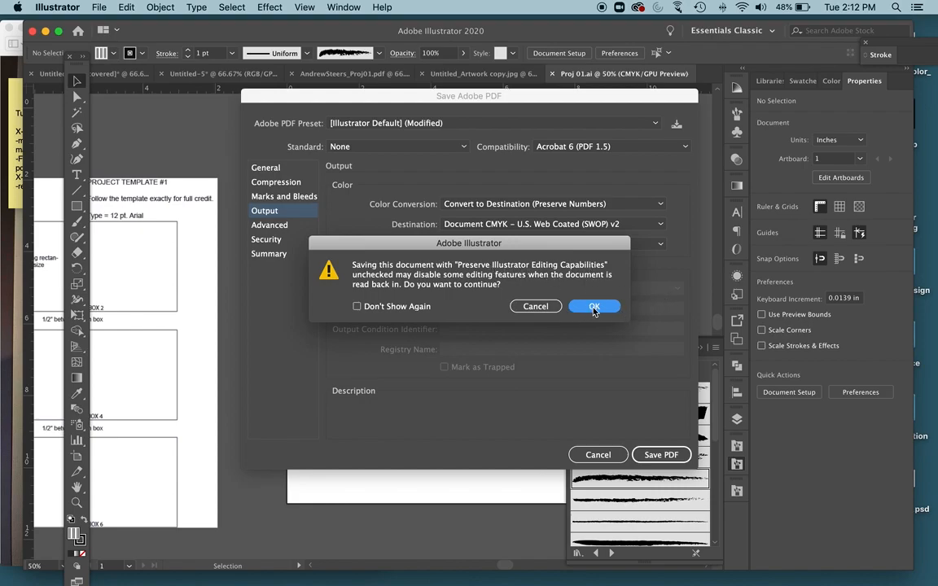
click(594, 306)
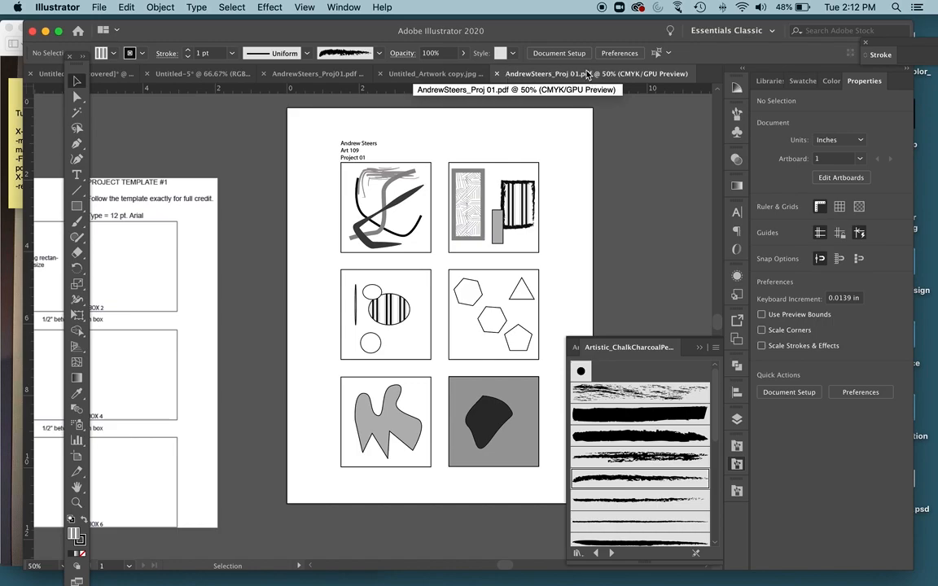
mouse_move(541, 70)
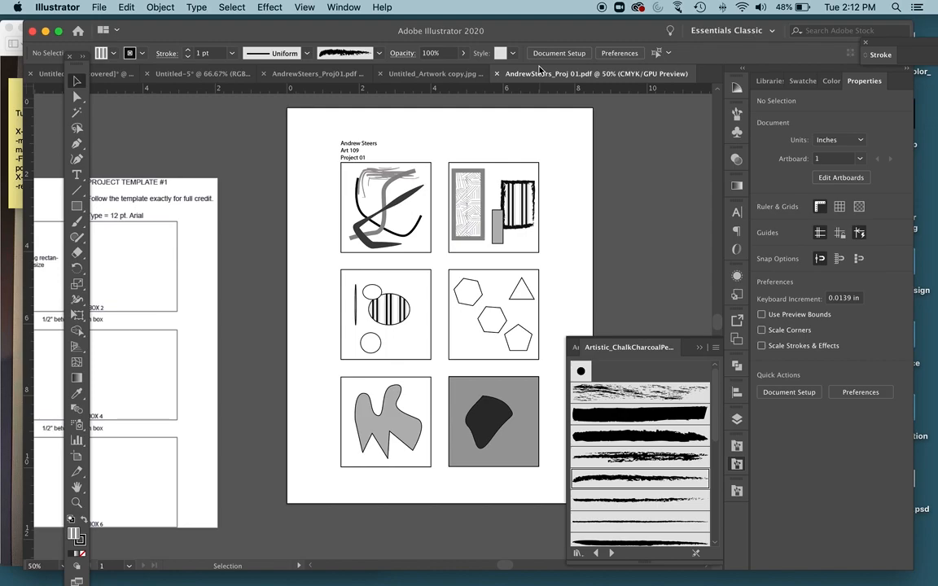
mouse_move(570, 74)
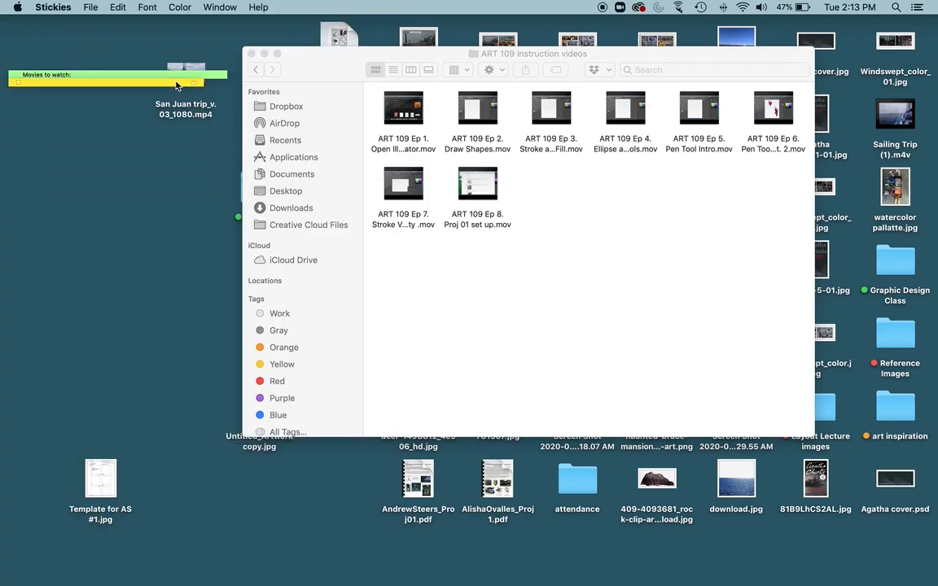
- Close the Finder window and open the Proj 01 PDF from the desktop in Preview
click(250, 54)
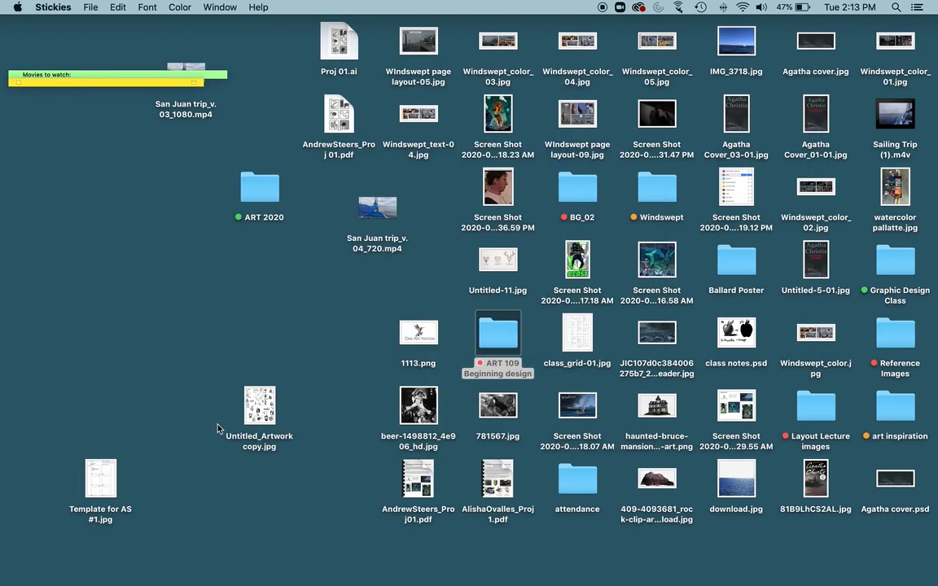
click(339, 113)
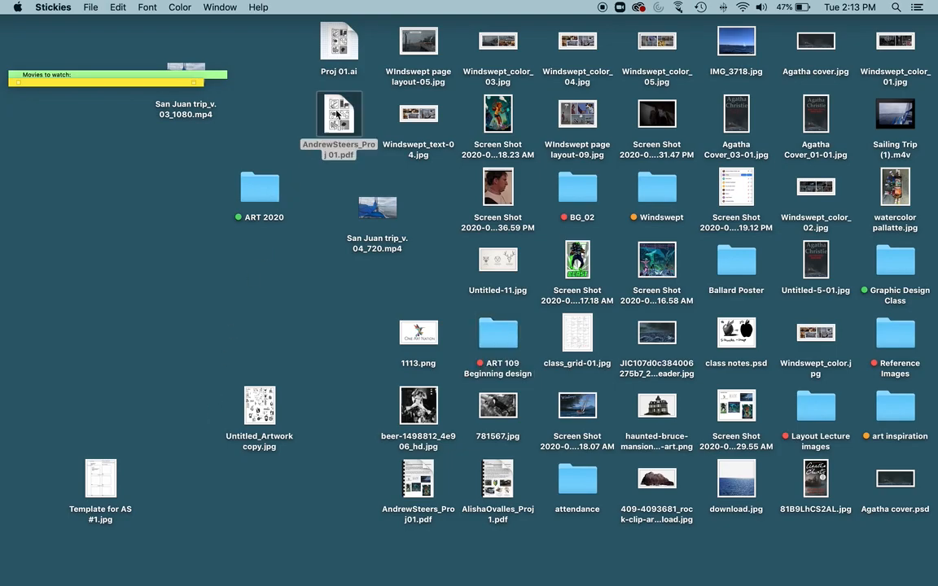
click(338, 114)
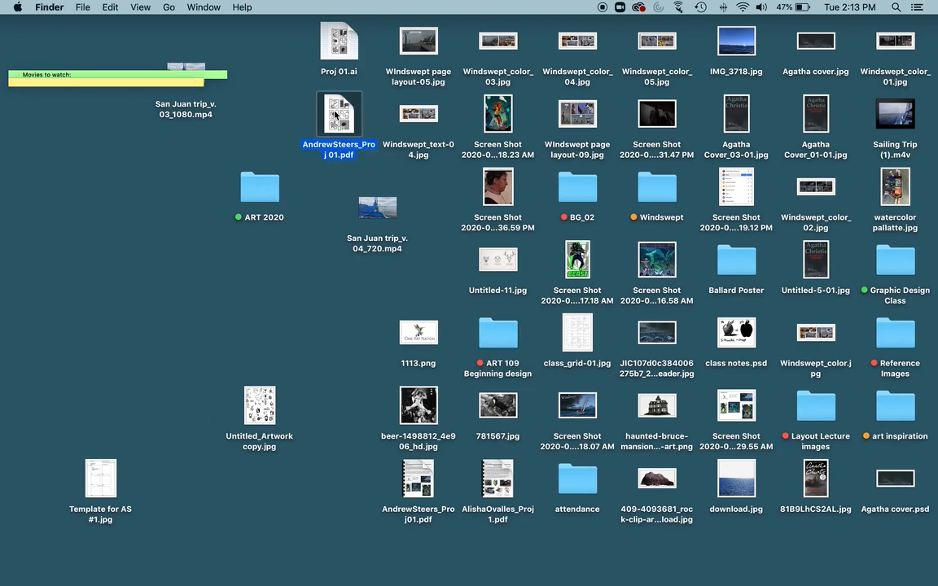
right_click(339, 114)
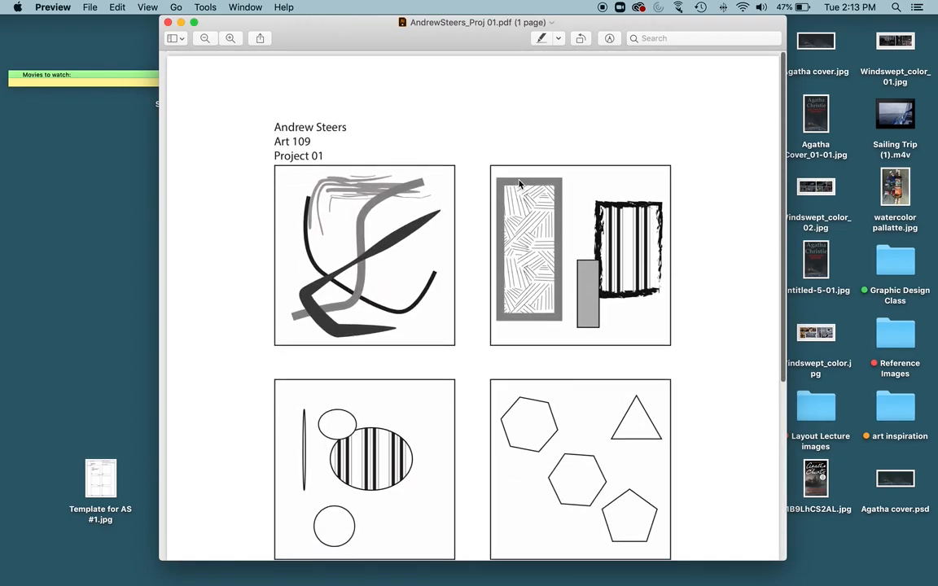
scroll(down, 3)
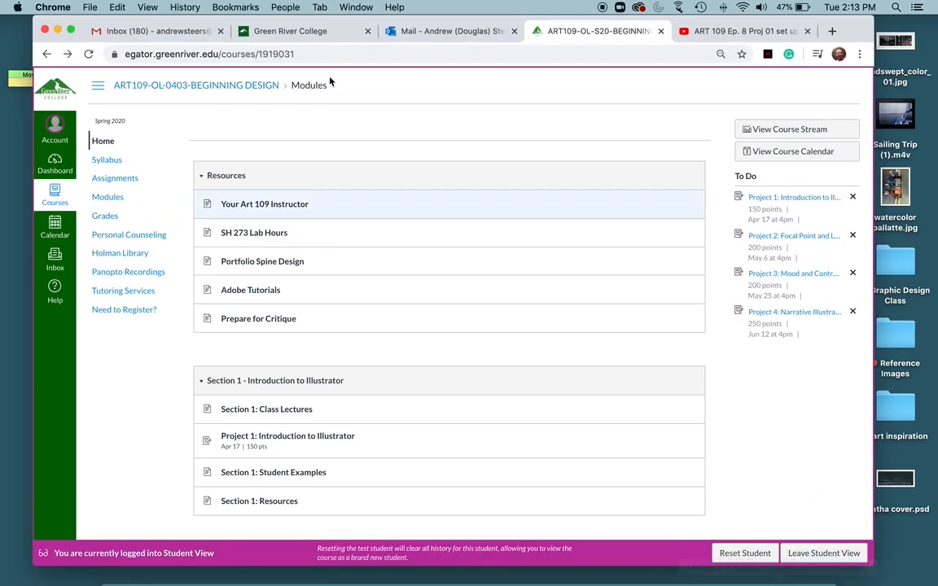
- Open 'Project 1: Introduction to Illustrator' in Modules and show its File Upload form
scroll(down, 3)
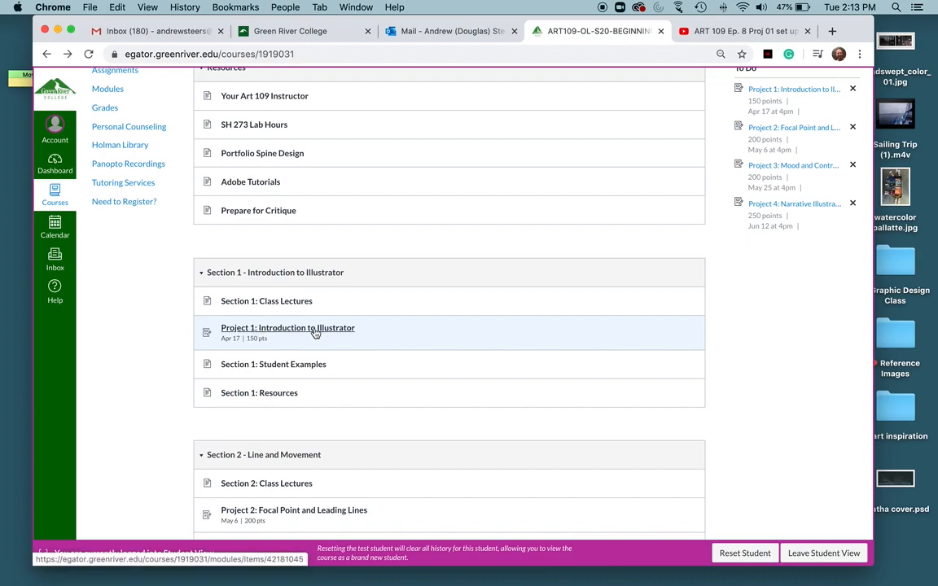
click(287, 327)
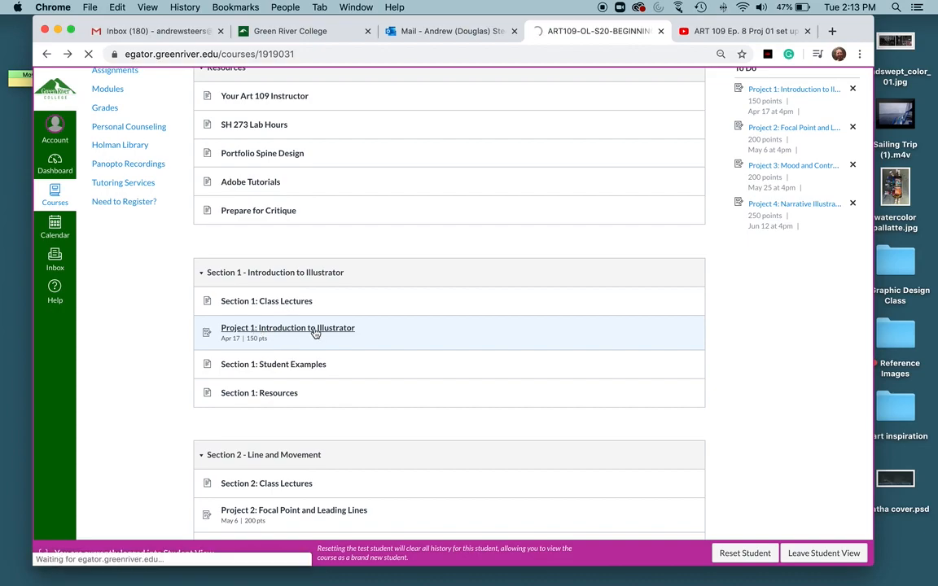
click(288, 327)
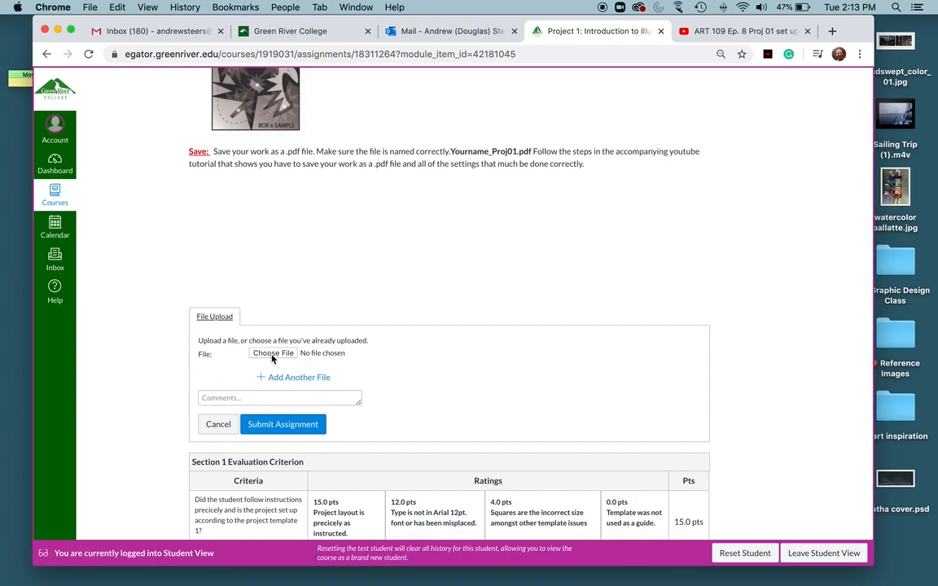
- Browse the Desktop and choose AndrewSteers_Proj 01.pdf as the Canvas upload file
click(273, 352)
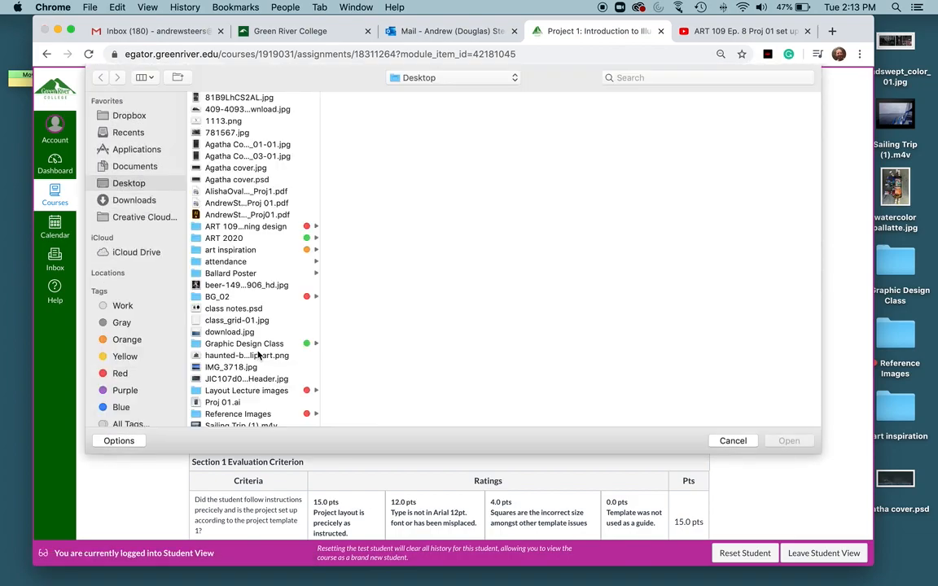
scroll(down, 3)
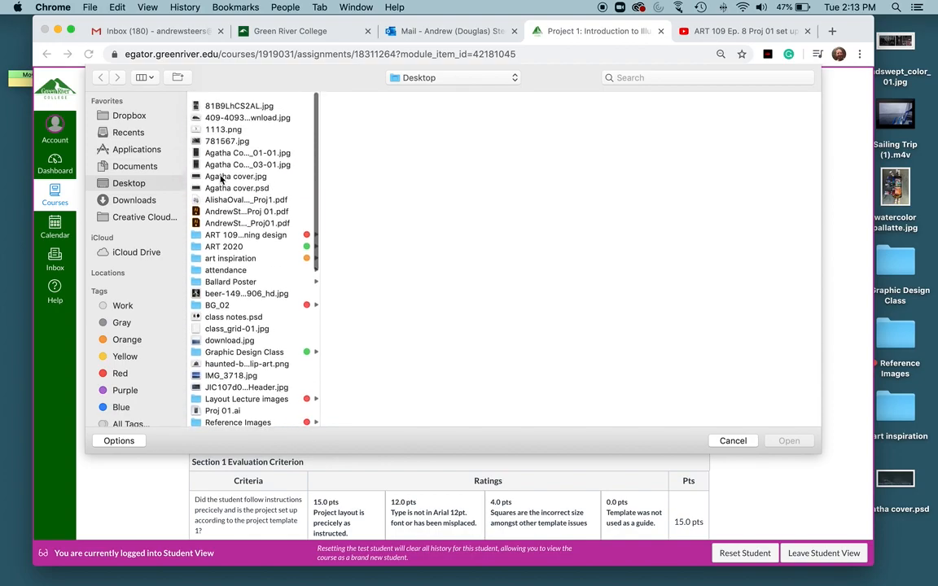
scroll(down, 3)
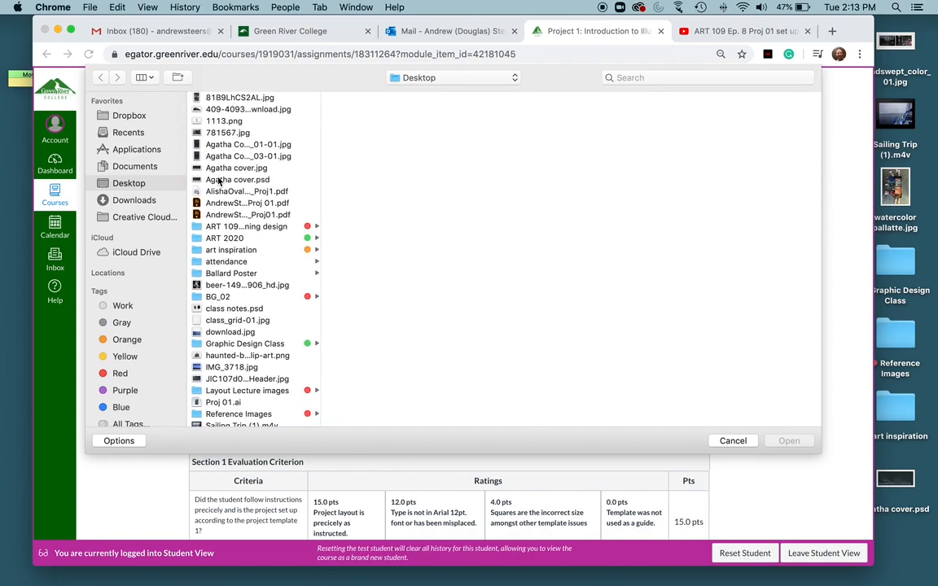
scroll(down, 3)
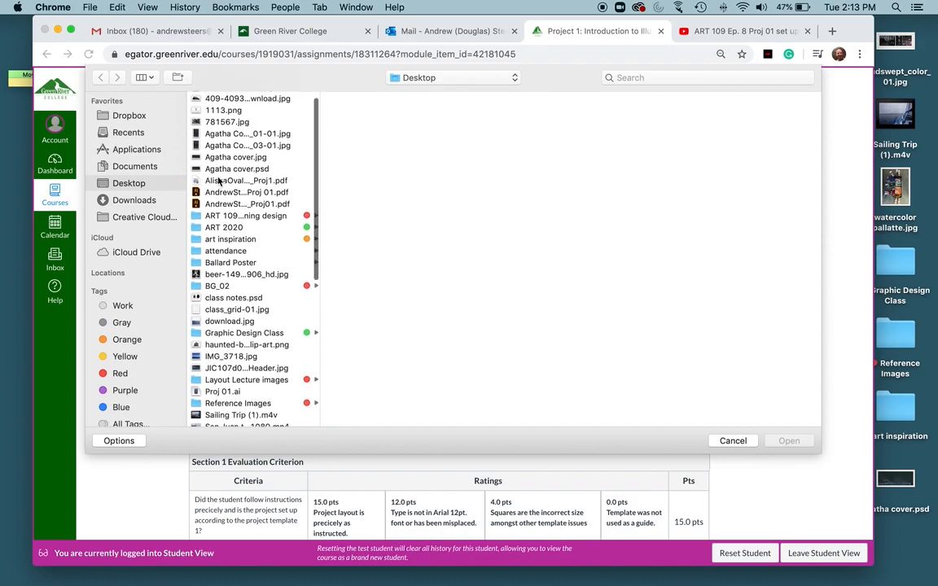
scroll(down, 3)
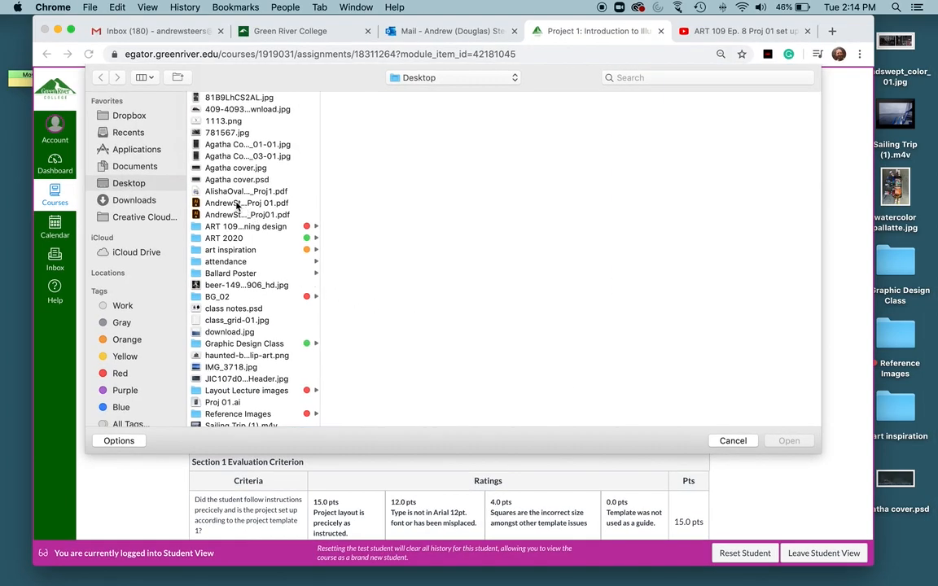
click(247, 202)
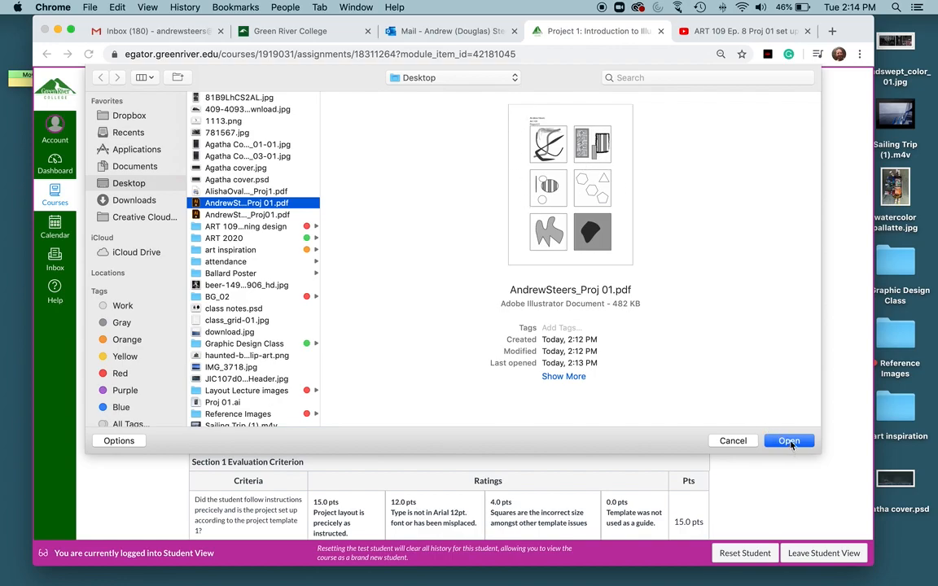
click(788, 440)
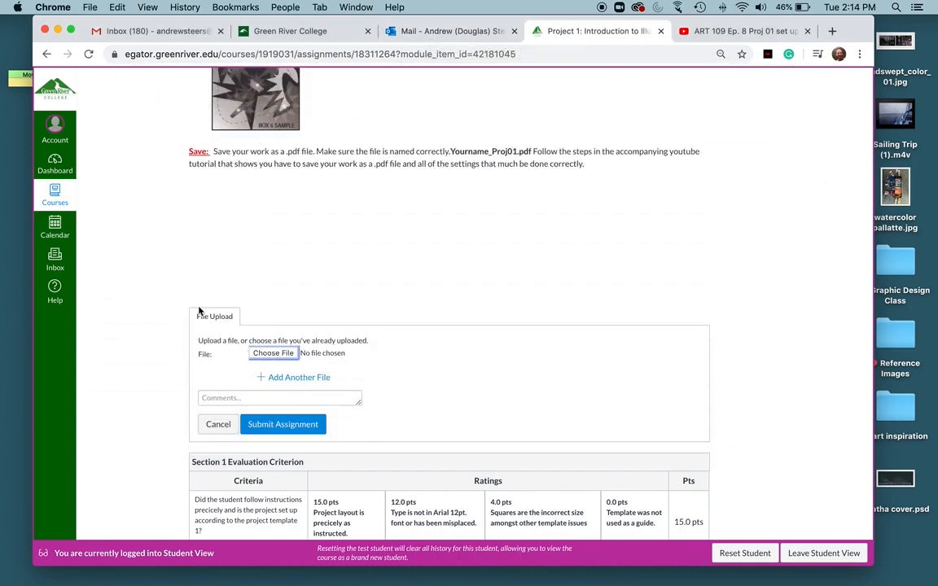
mouse_move(336, 246)
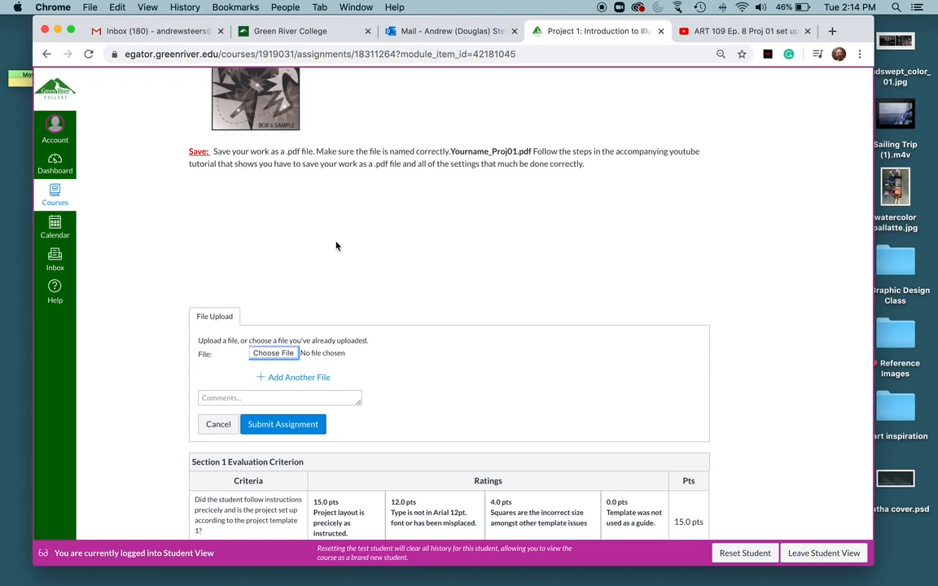
mouse_move(293, 157)
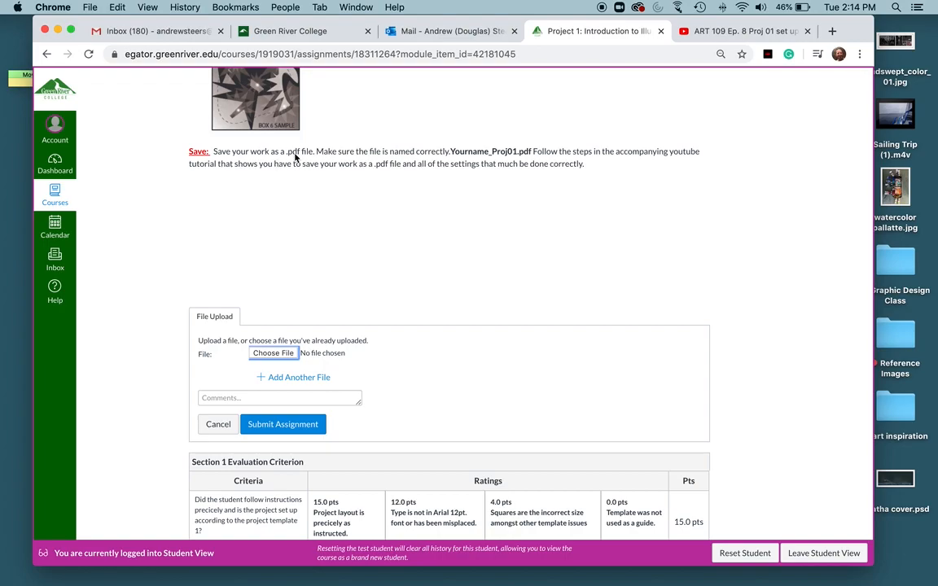